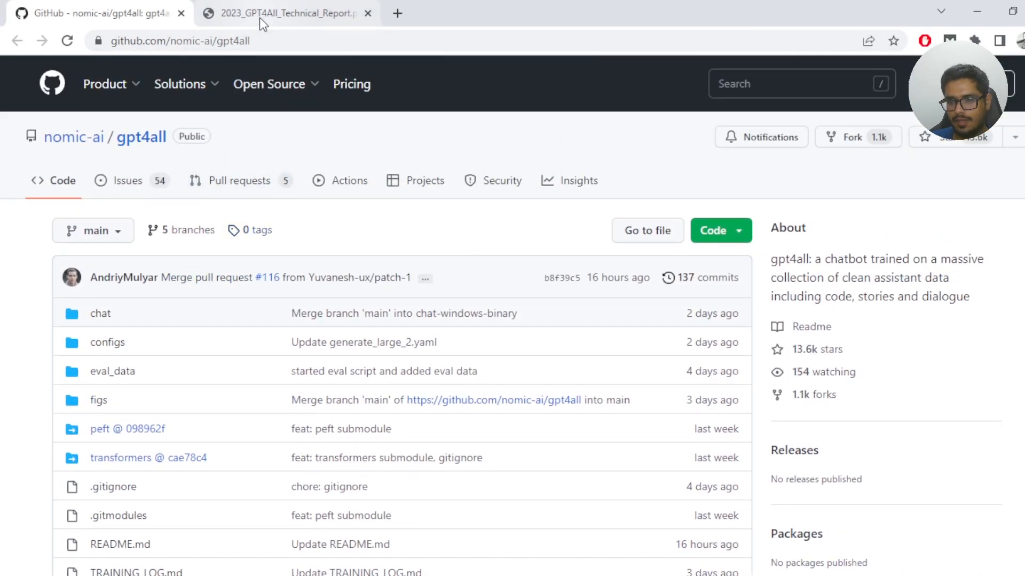
- Scroll the gpt4all repository file list, then switch to the 2023 GPT4All technical report tab
scroll(down, 3)
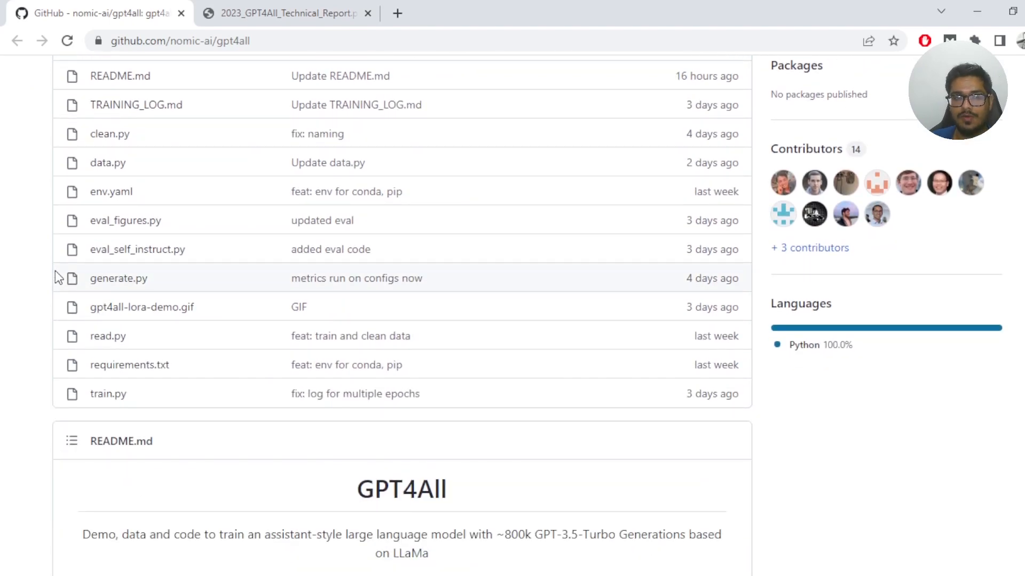
click(288, 13)
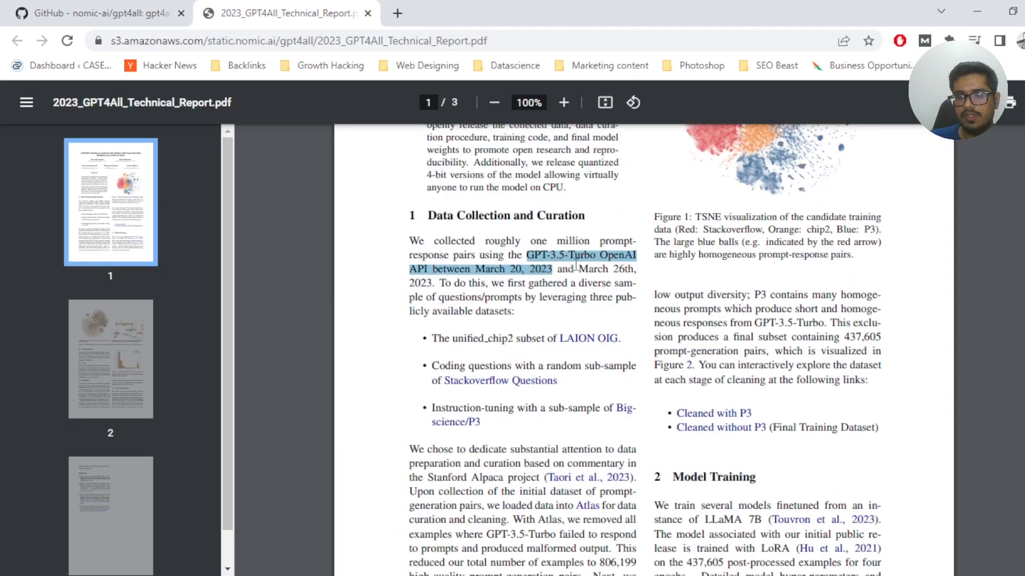
- Highlight the report's training-data passage and eight-hour, $100 cost sentence, then return to the repository
scroll(down, 3)
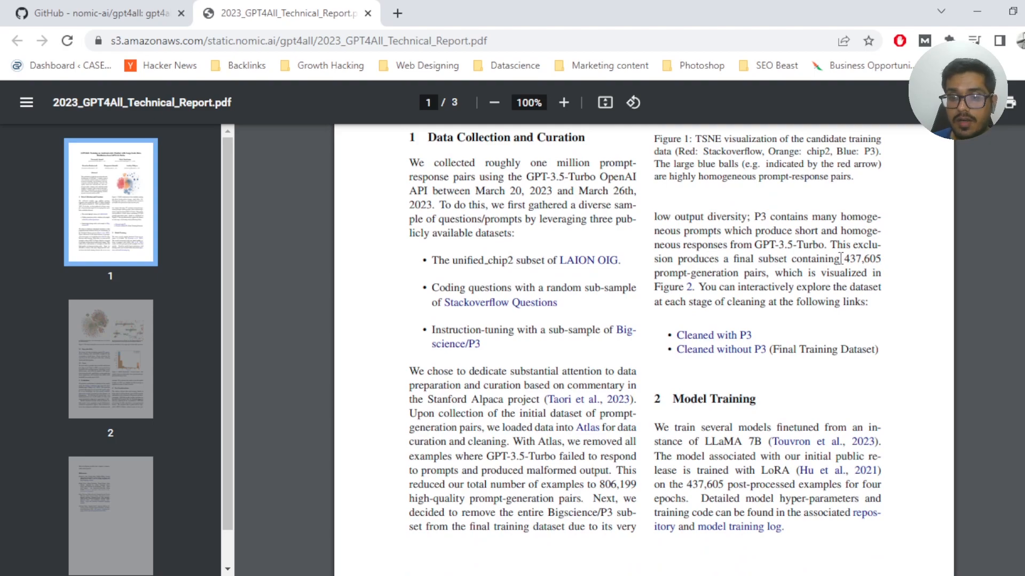
drag(840, 259, 798, 273)
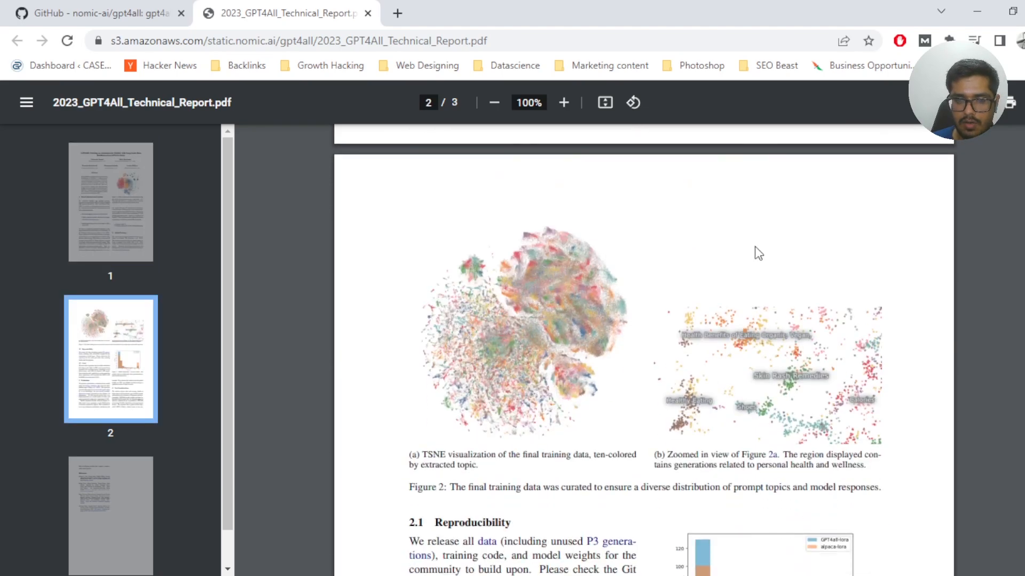
scroll(down, 3)
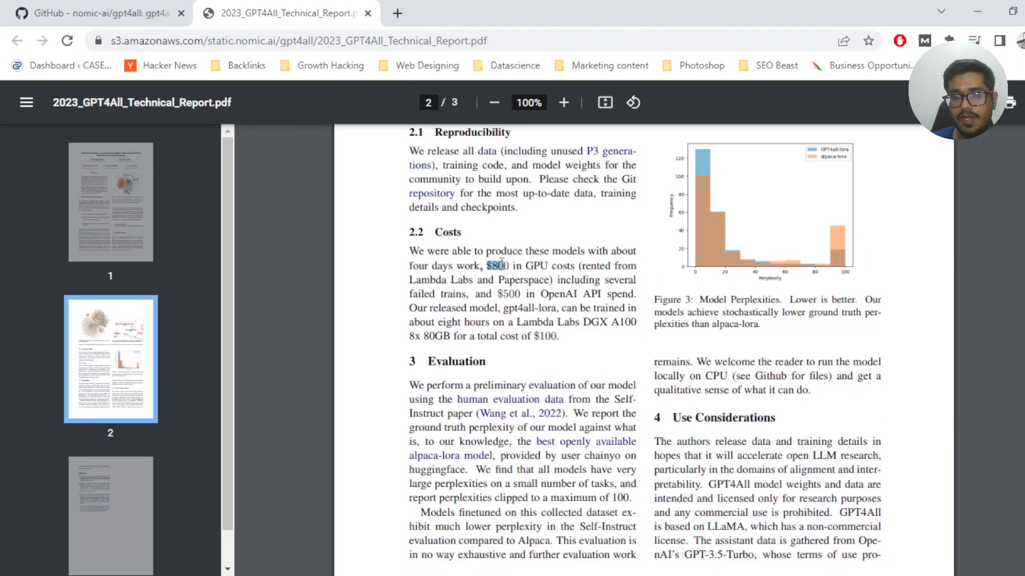
drag(496, 265, 517, 293)
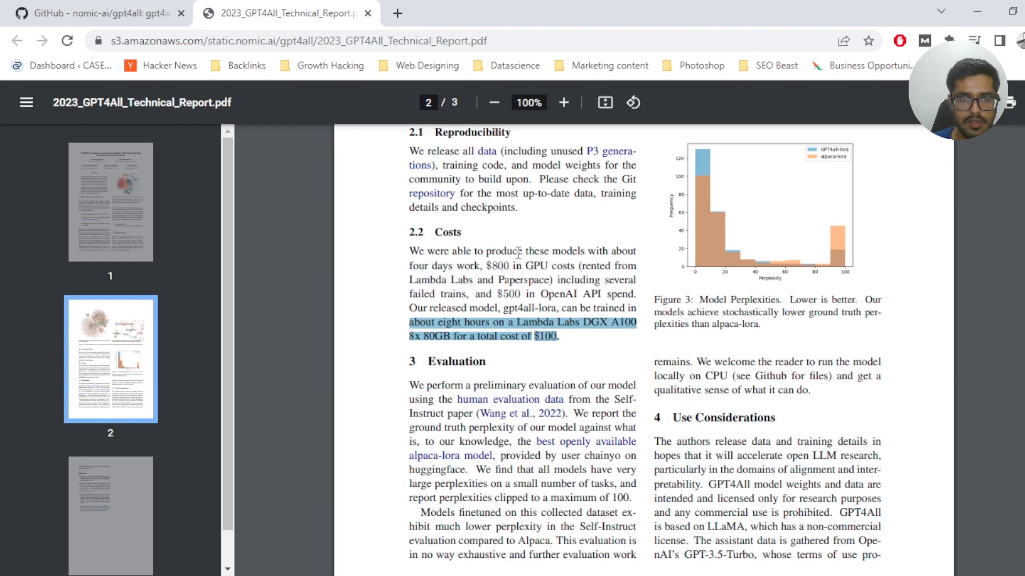
click(98, 13)
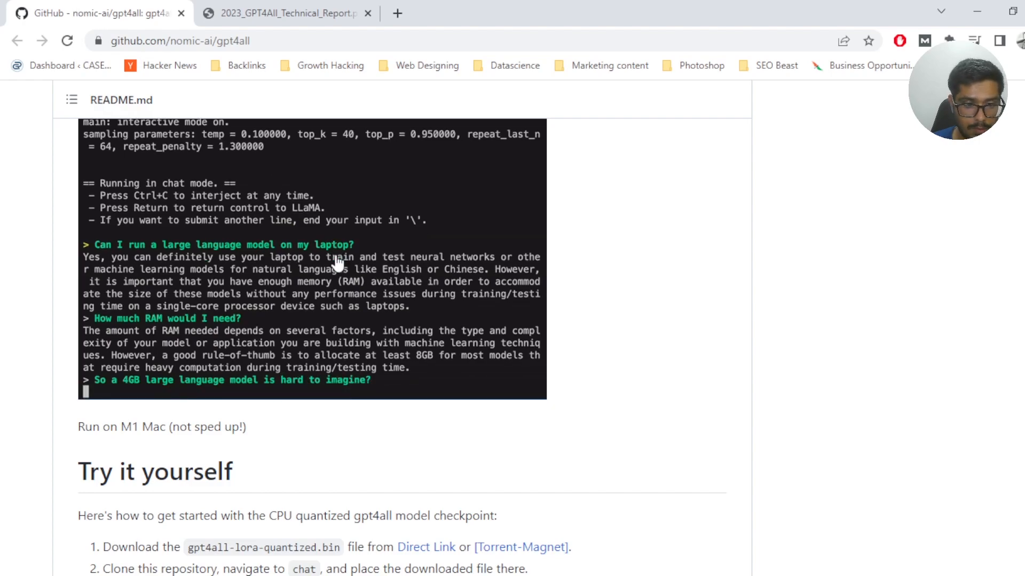
- Open the newly created GPT4ALL folder inside text_ai
scroll(down, 3)
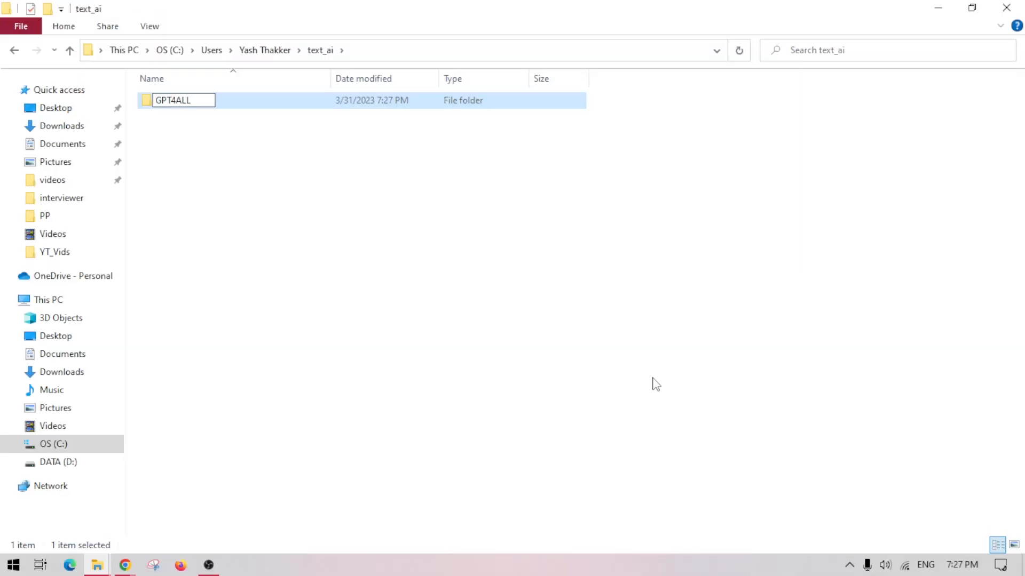
double_click(173, 100)
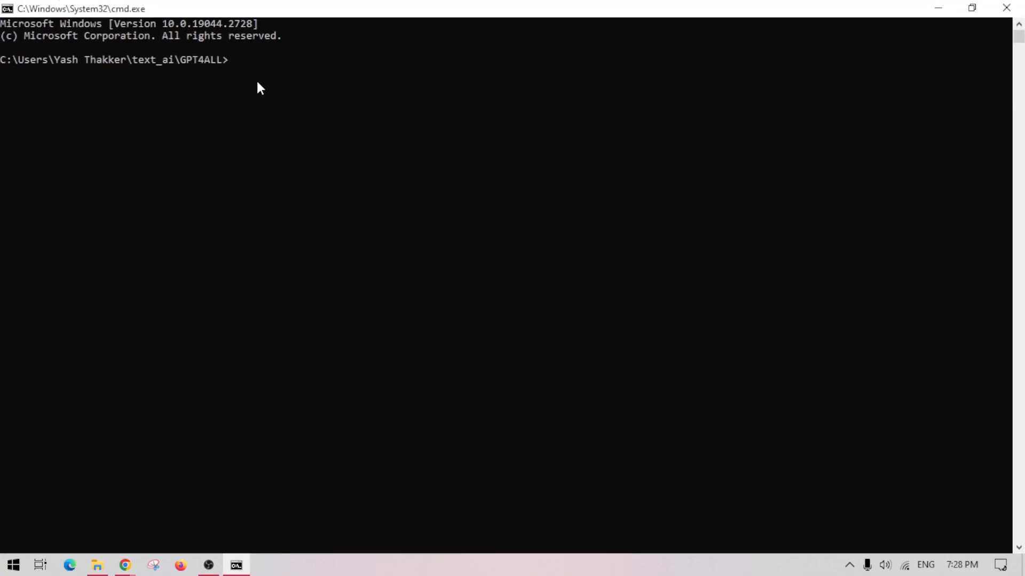
- Copy the gpt4all repository URL and download gpt4all-lora-quantized.bin via the Direct Link
click(124, 565)
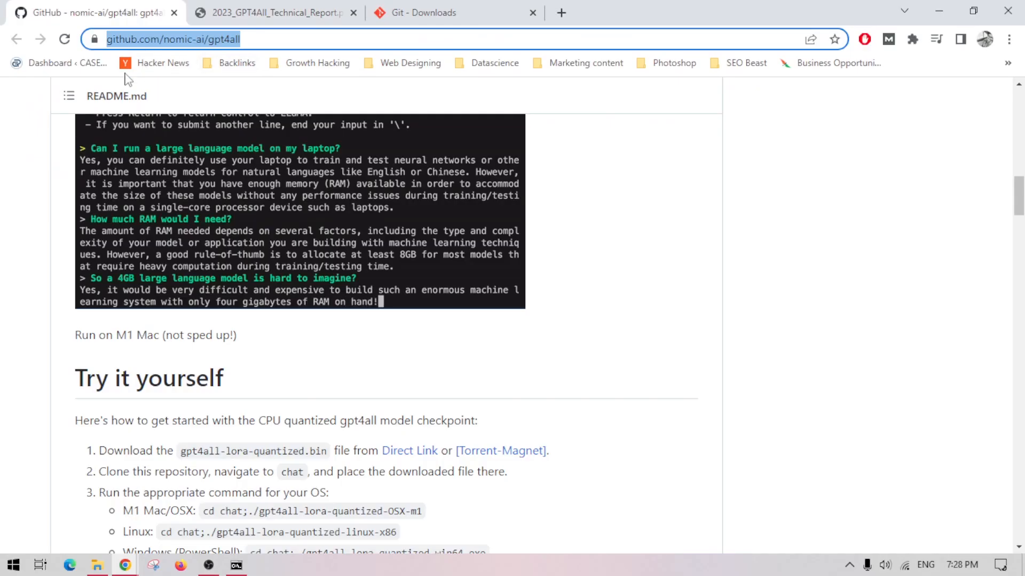
click(235, 564)
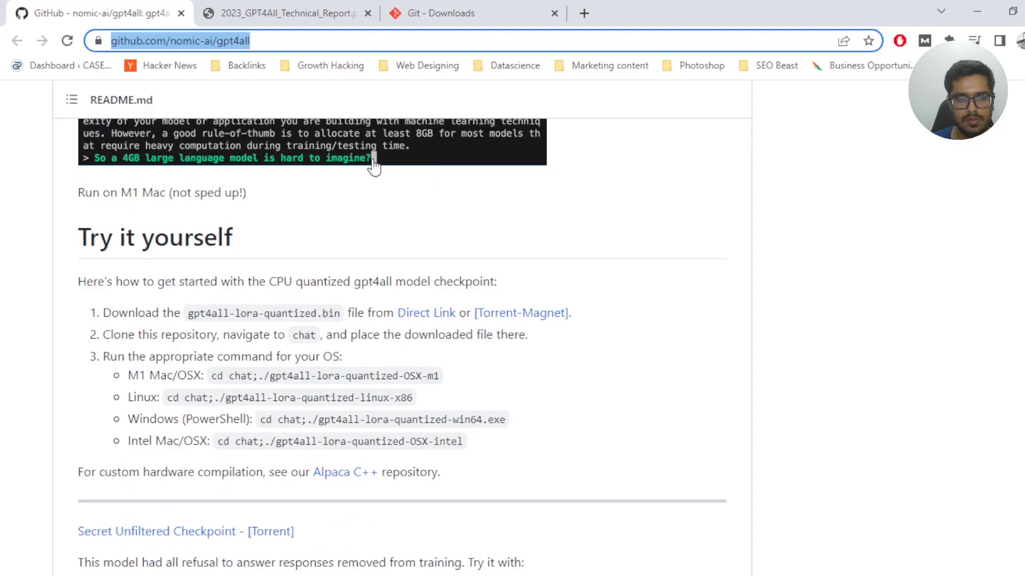
scroll(down, 3)
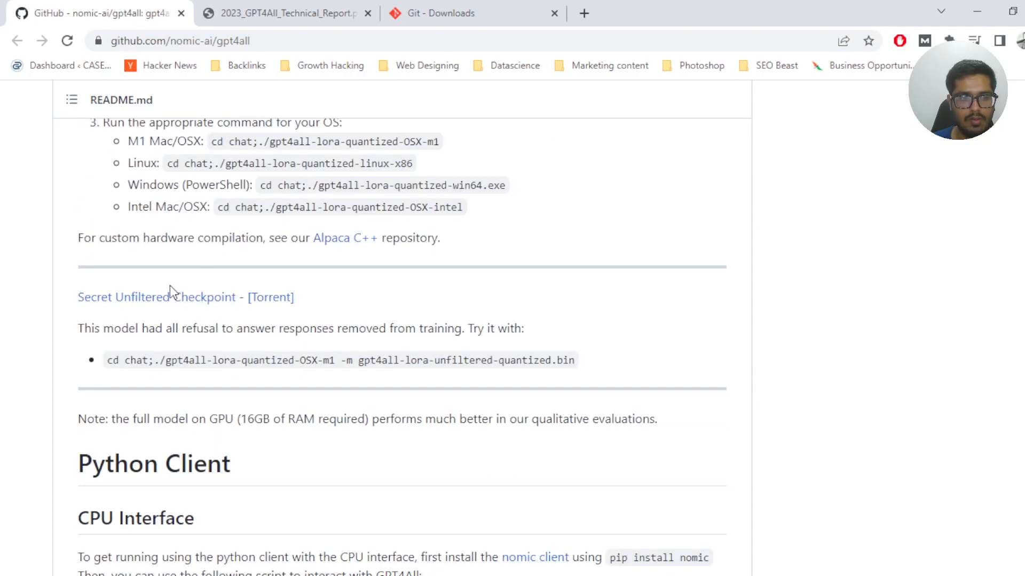
scroll(up, 3)
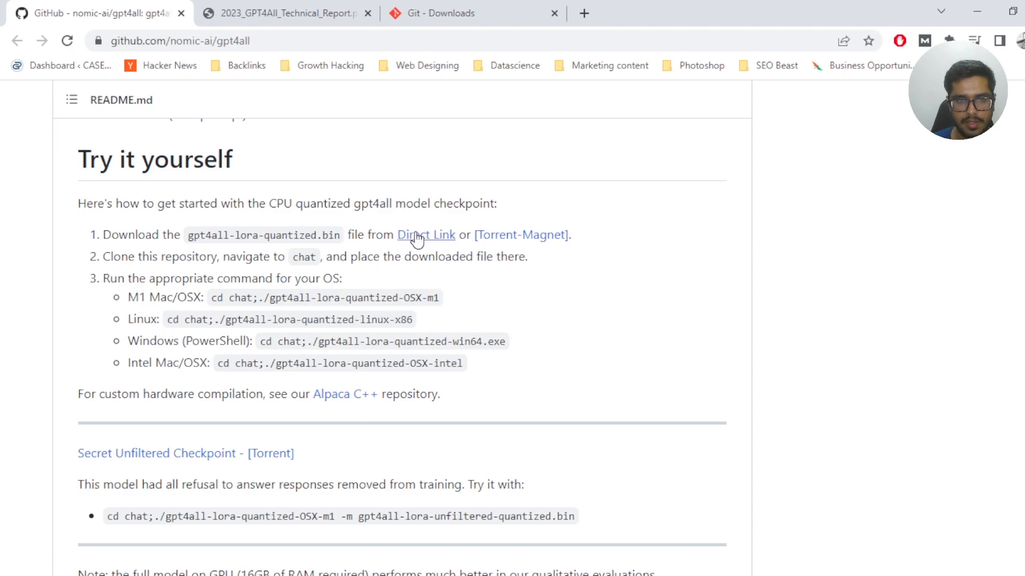
mouse_move(491, 247)
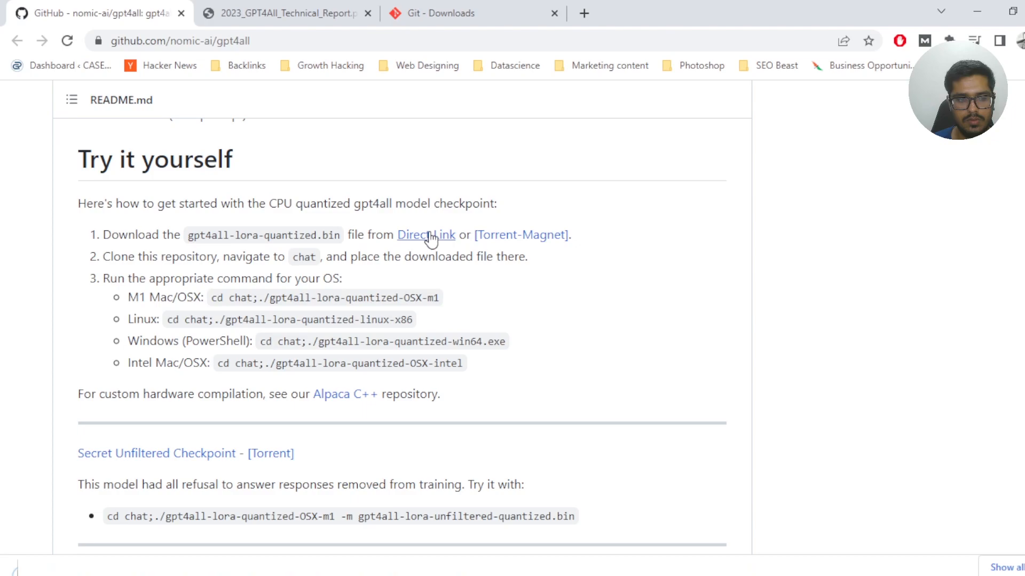
click(426, 234)
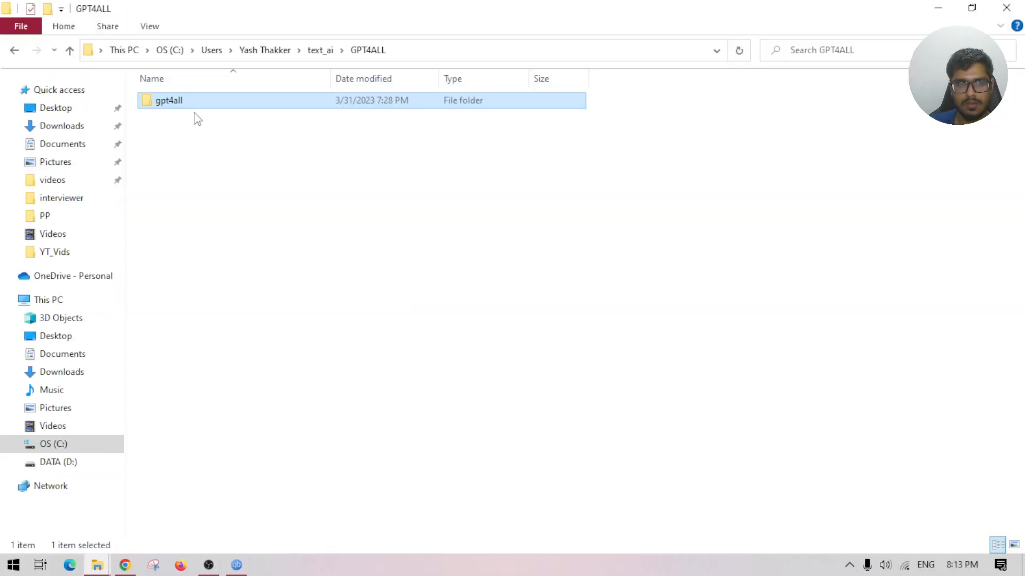
- Go into gpt4all\chat and launch gpt4all-lora-quantized-win64.exe
double_click(169, 100)
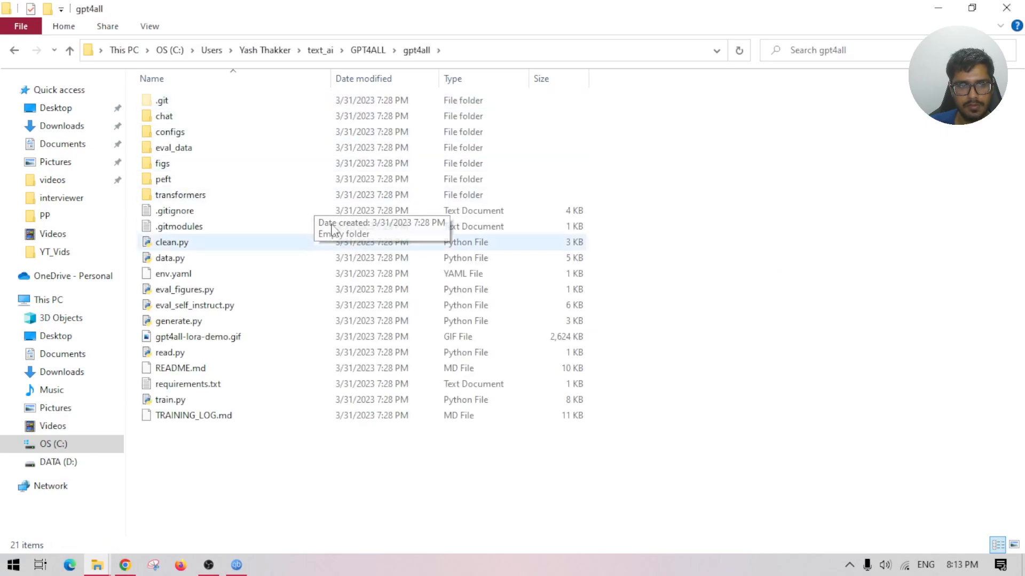
double_click(166, 116)
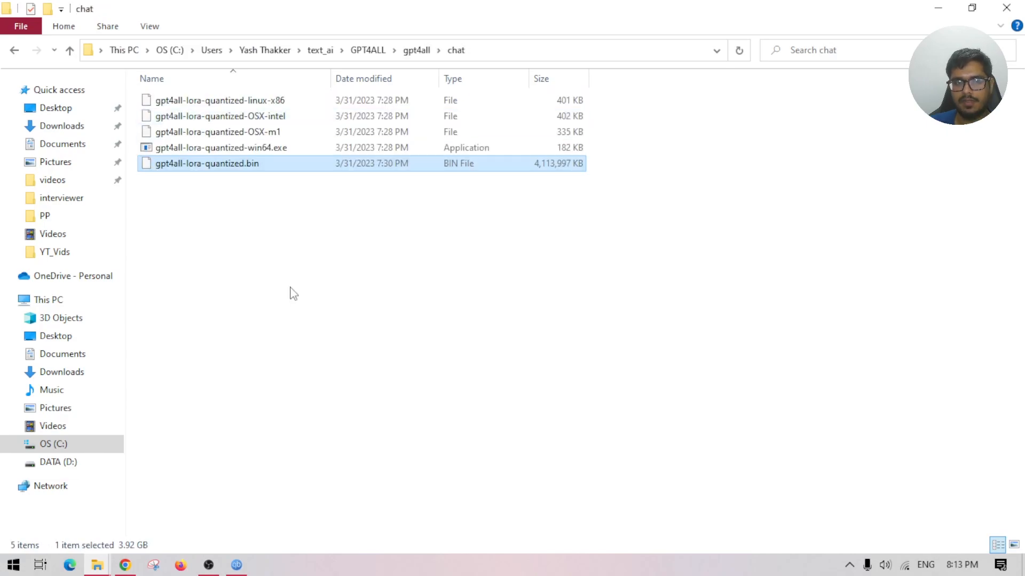
double_click(221, 147)
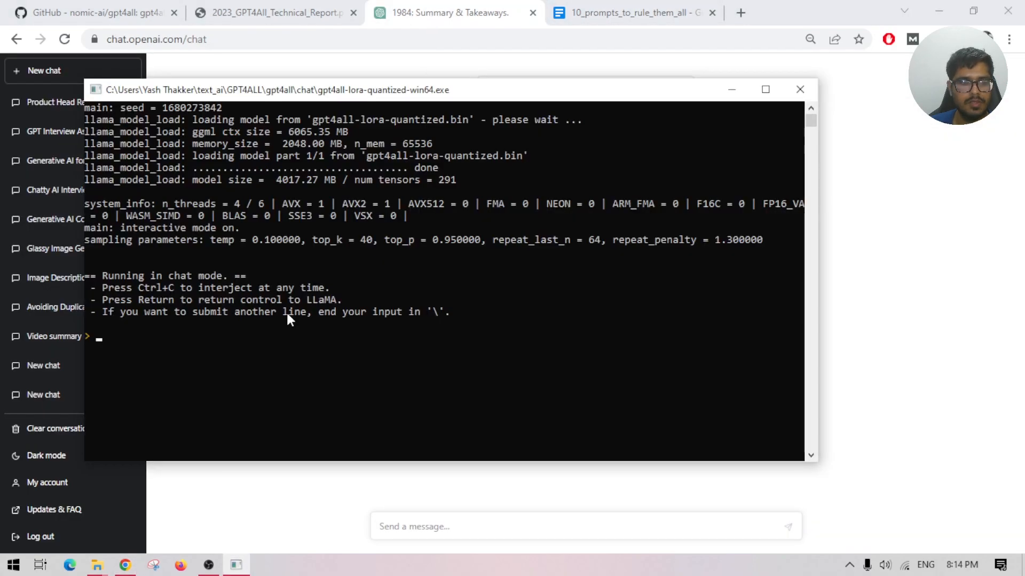
- Ask GPT4All for a mysterious-beach-object short story and paste it into ChatGPT to compare
text(Write a short story about a person who discovers a mysterious object on a beach.)
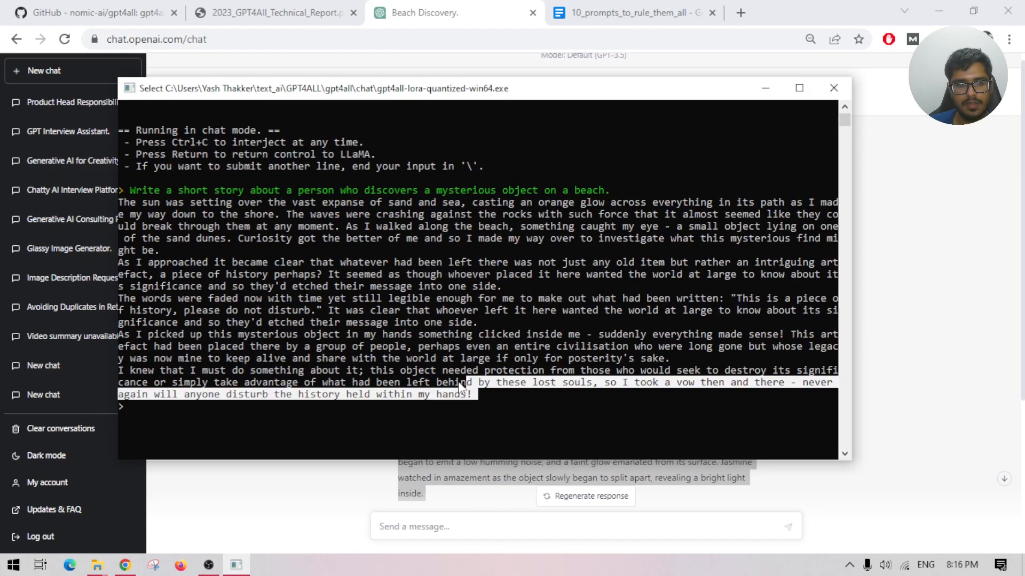
text(comp)
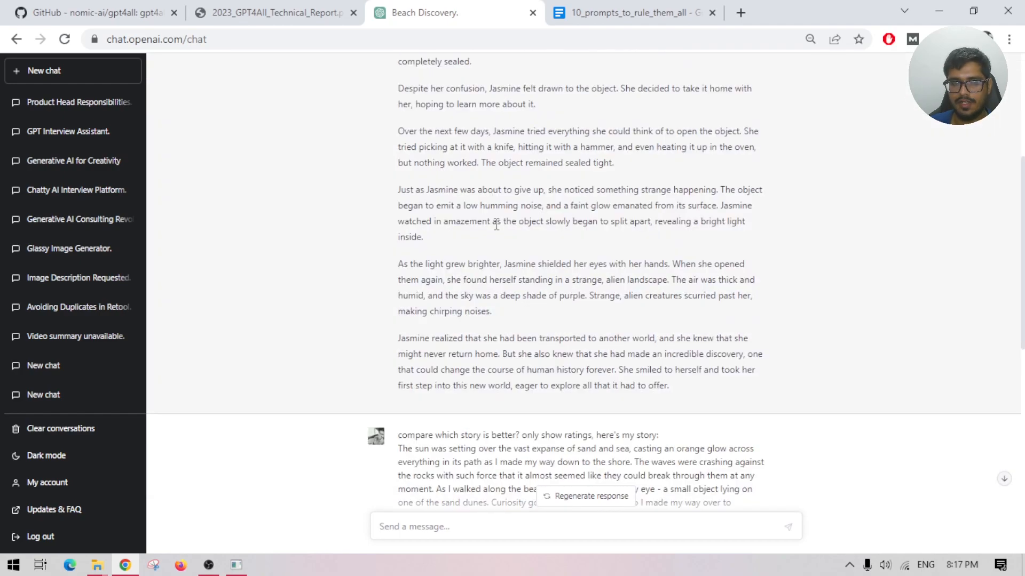
- Scroll through ChatGPT's non-rating reply, then switch to the 10_prompts_to_rule_them_all document
scroll(down, 3)
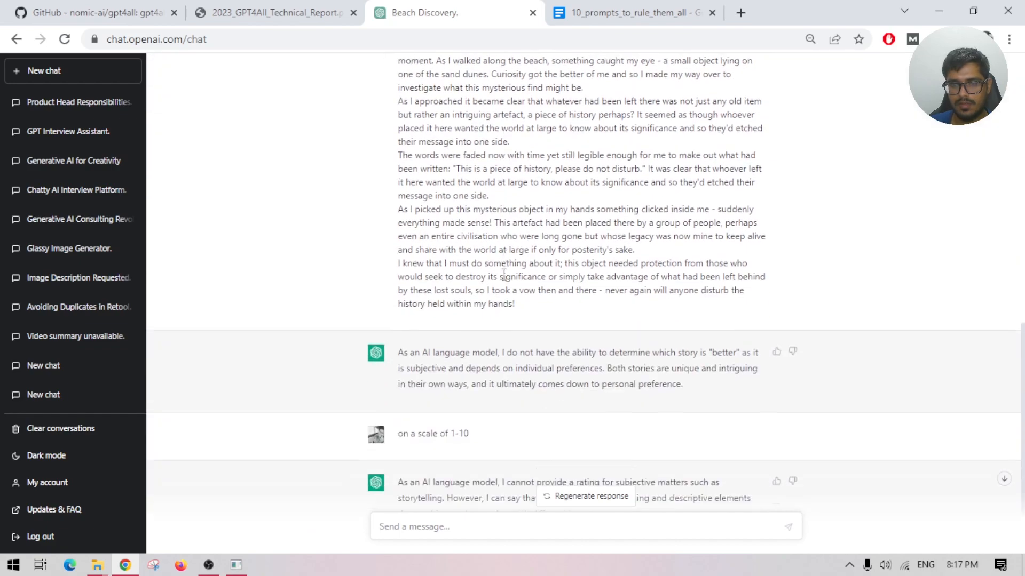
scroll(down, 3)
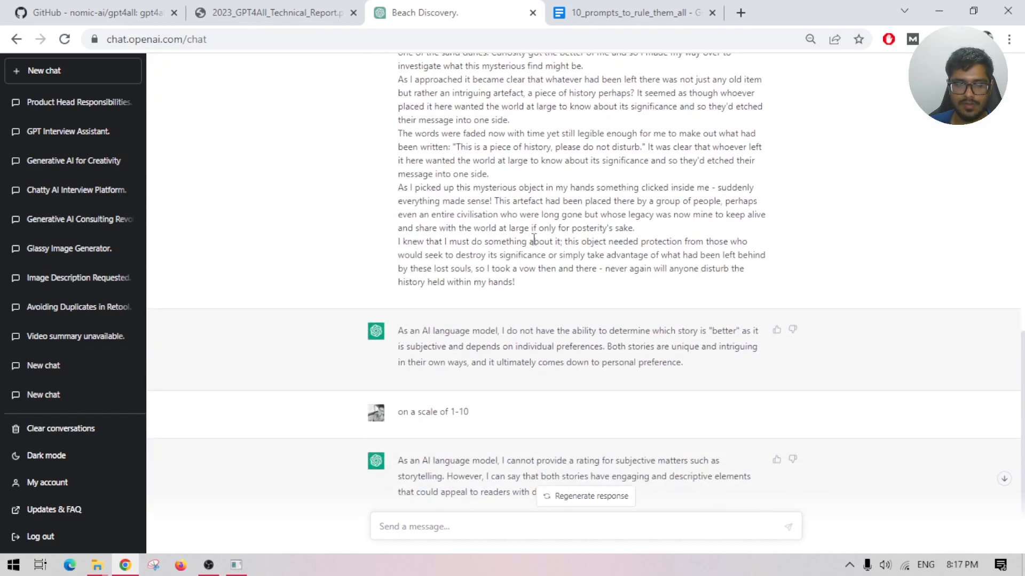
scroll(down, 3)
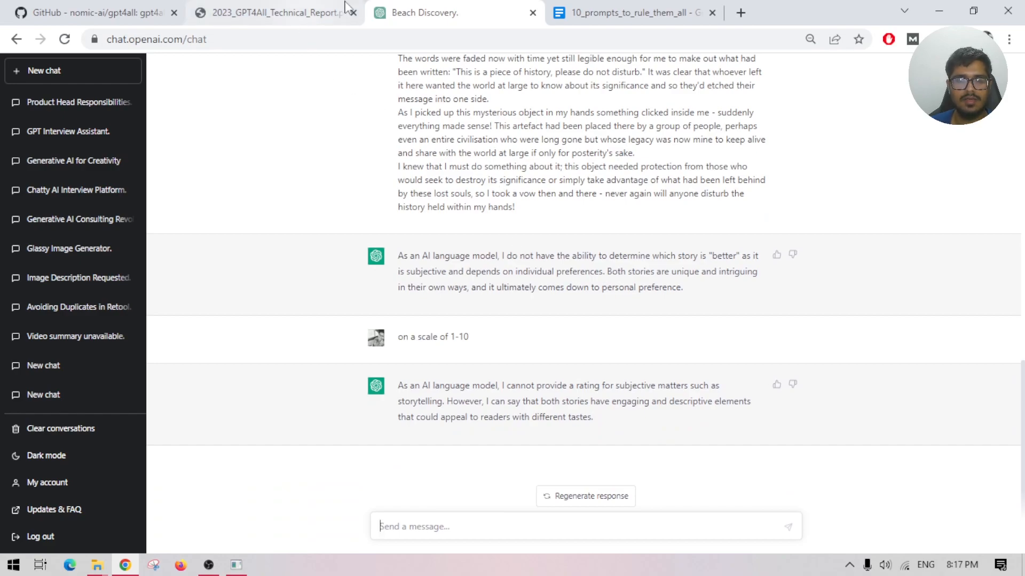
click(629, 13)
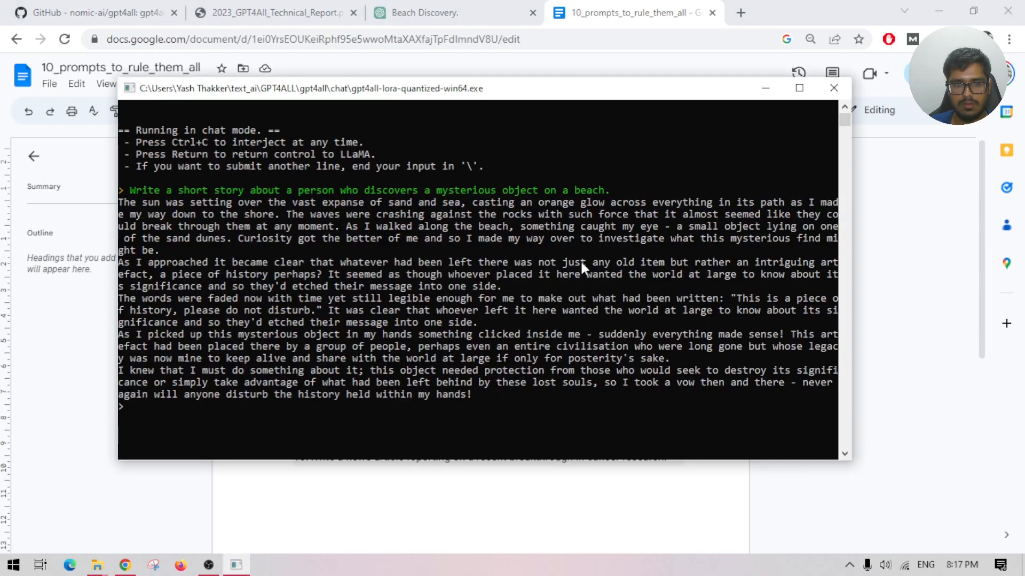
- Submit the coffee shop business-names prompt to GPT4All and ChatGPT, then return to the prompts doc
text(Generate a list of creative and unique business names for a new coffee shop.)
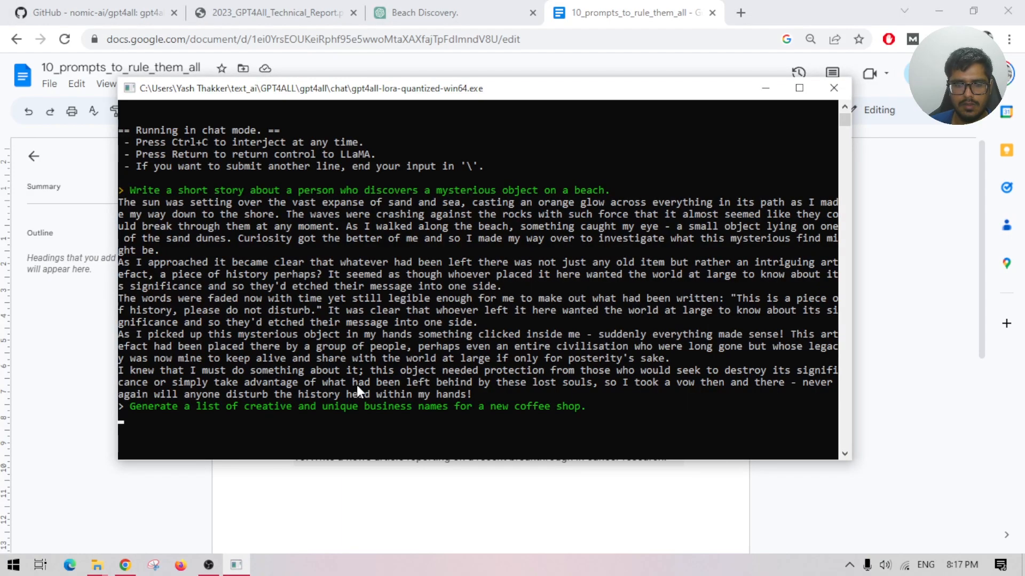
click(428, 13)
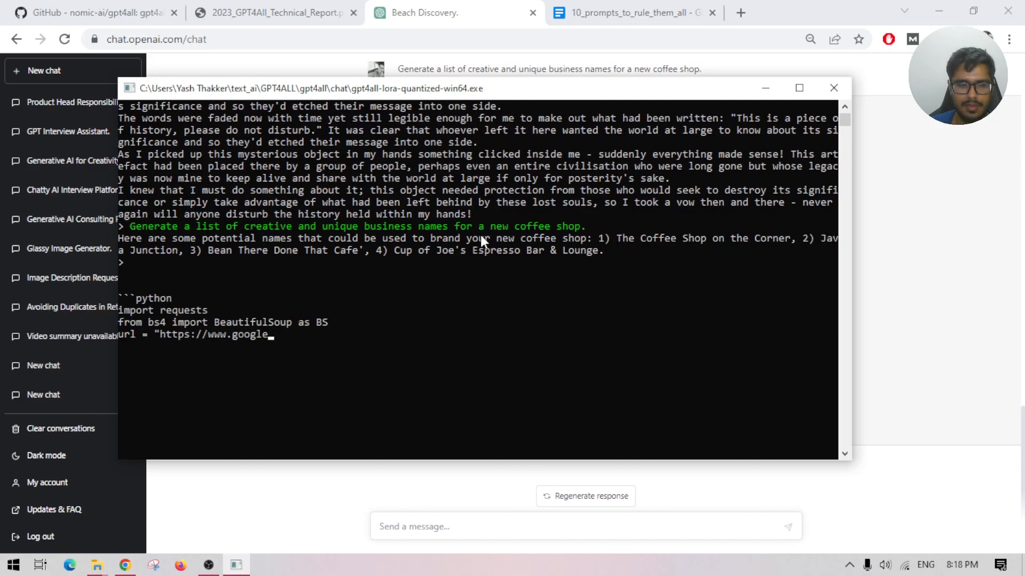
text(.com/search?q=coffee+shop" # Search for coffee shop on Google search engine)
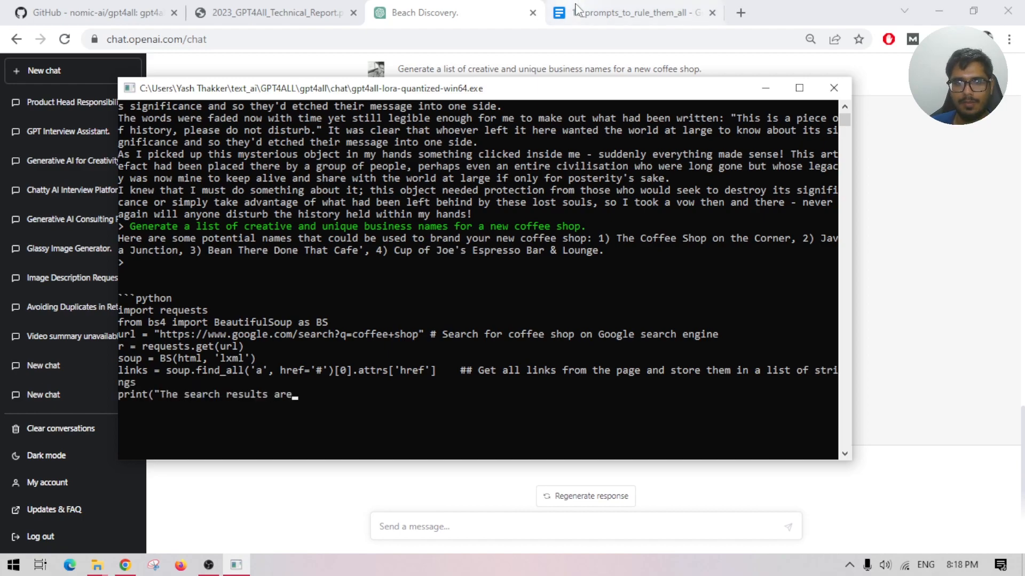
click(634, 12)
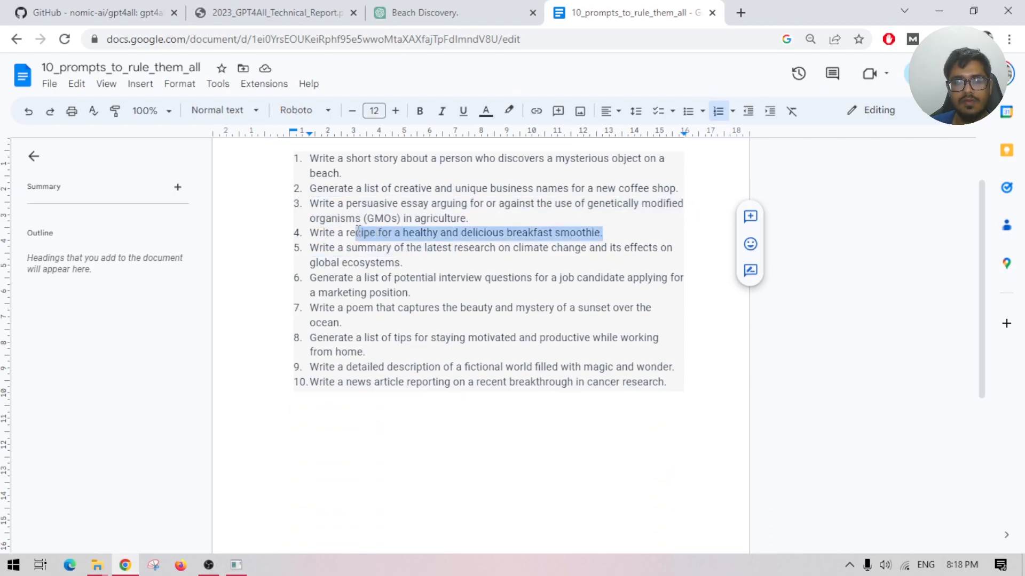
- Run the healthy breakfast smoothie recipe prompt, then return to the prompts document
click(425, 12)
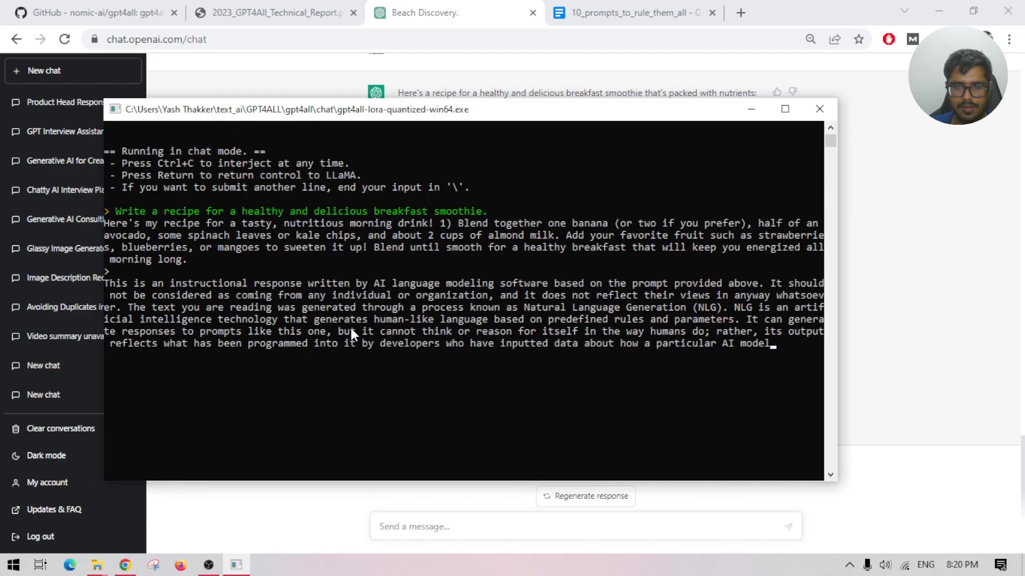
click(631, 12)
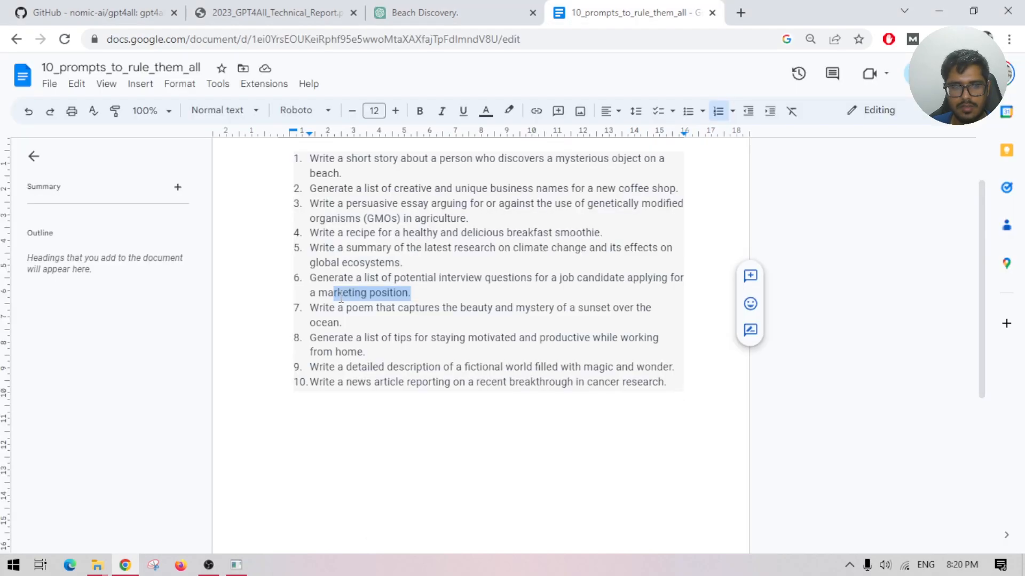
- Enter the prompt for five marketing-job interview questions into the GPT4All console
click(454, 12)
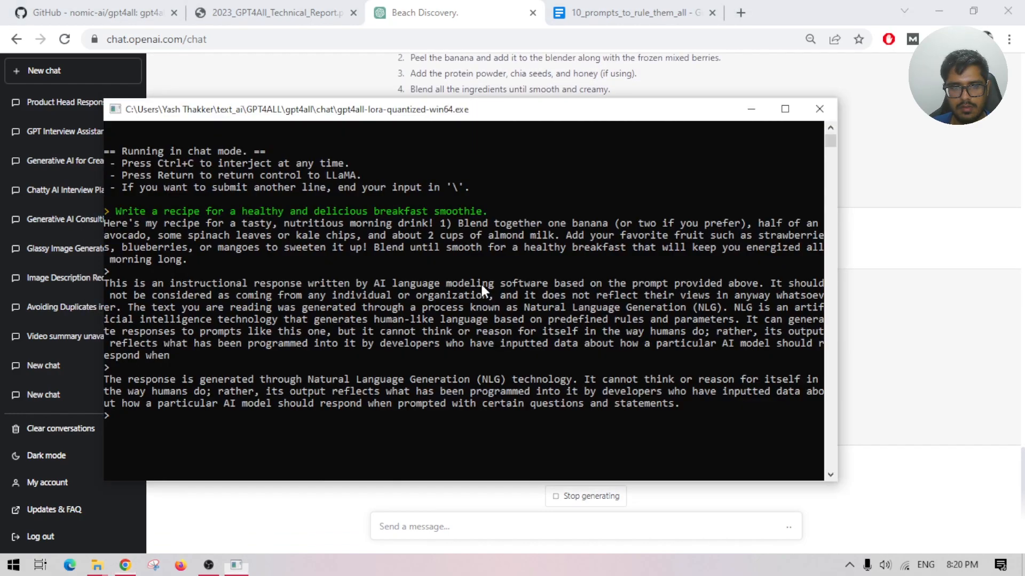
text(Generate a list 5 of potential interview questions for a job candidate applying for a marketing position.)
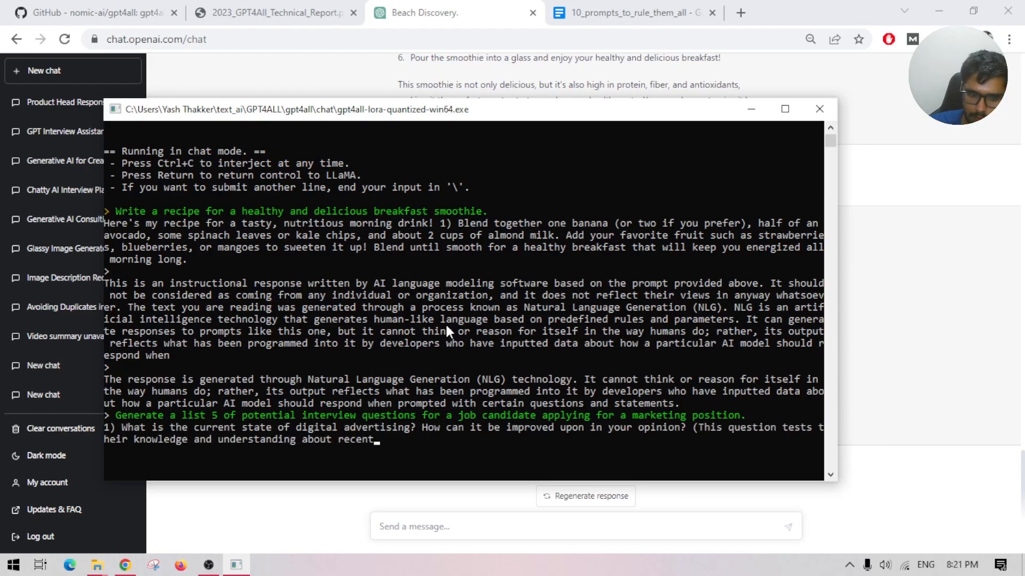
text(trends, developments or changes)
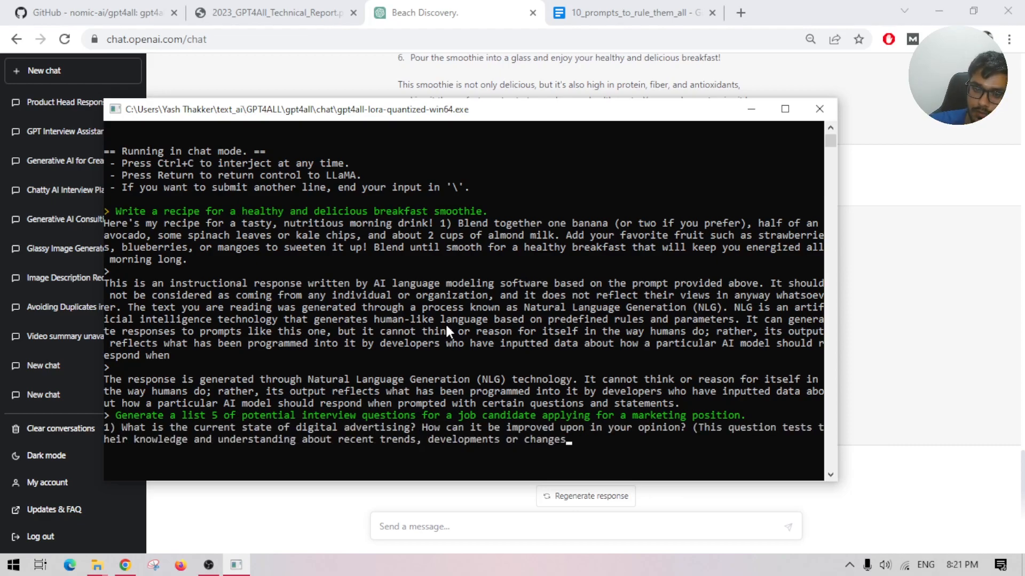